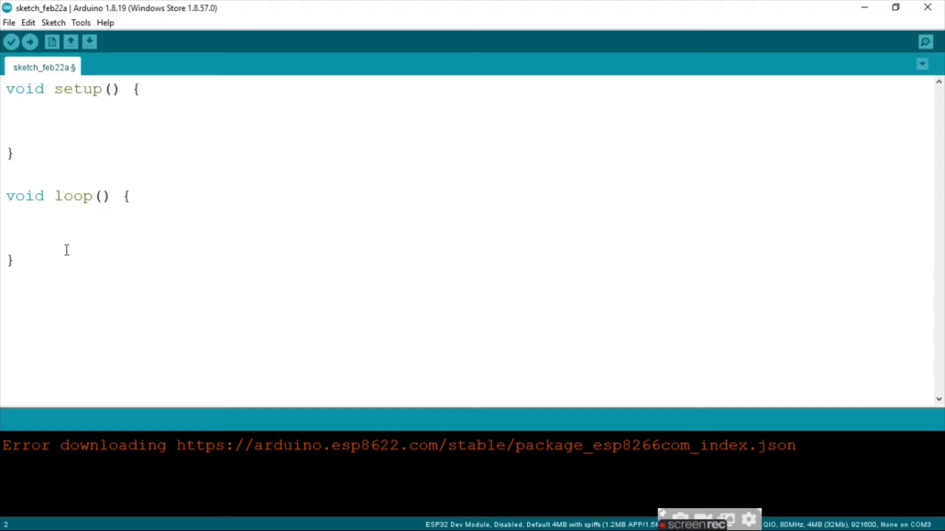
Start an esp_sleep_enable_timer_wakeup( call inside setup().
click(35, 108)
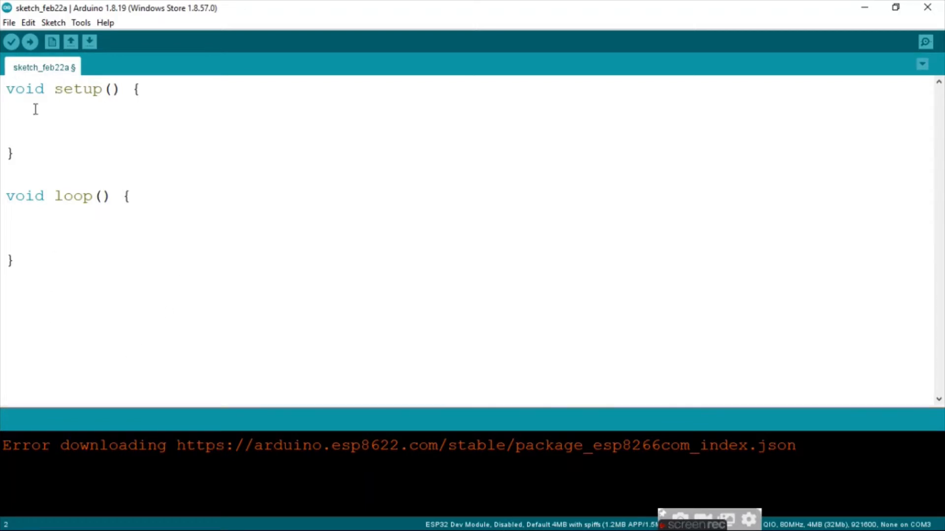
text(esp_sl)
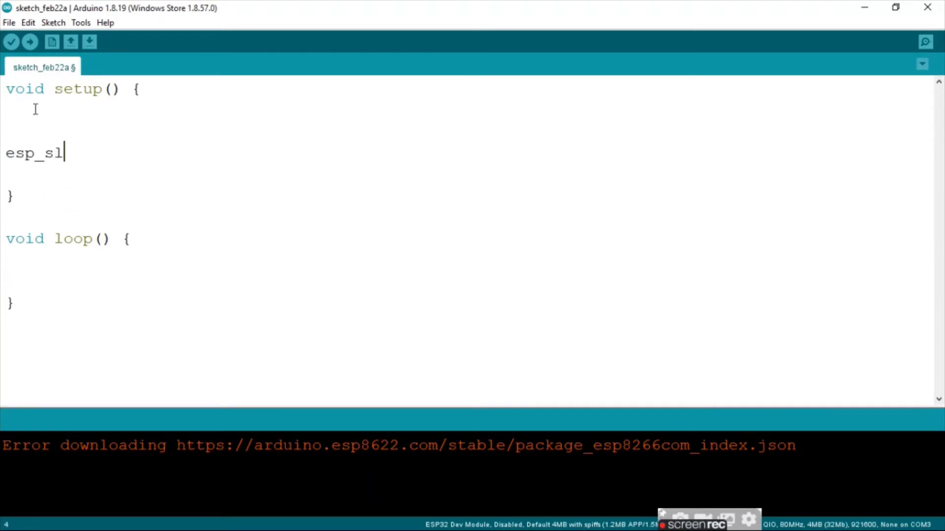
text(eep_)
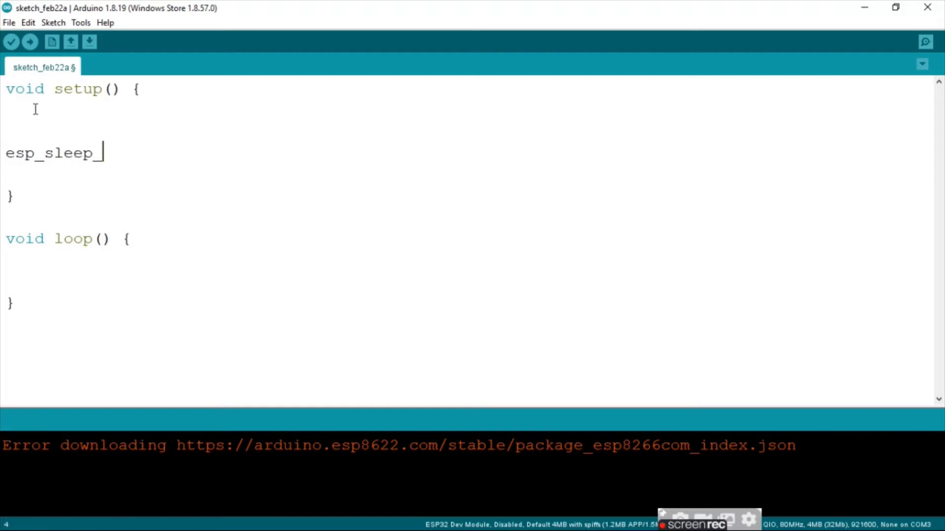
text(enable_)
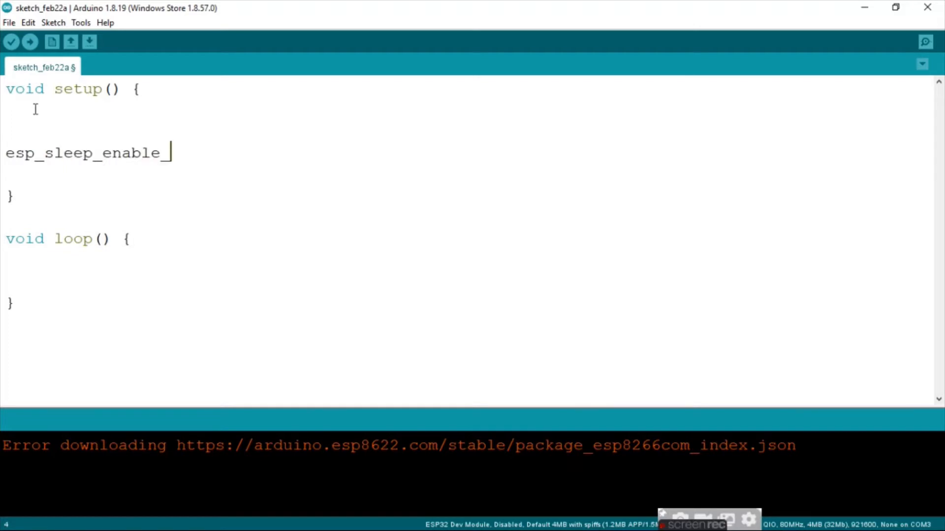
text(timer_wa)
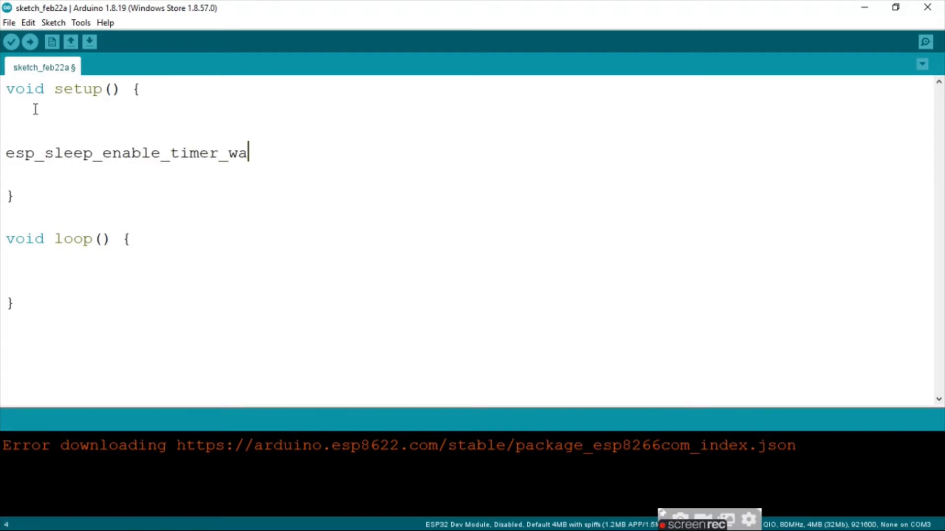
text(keup();)
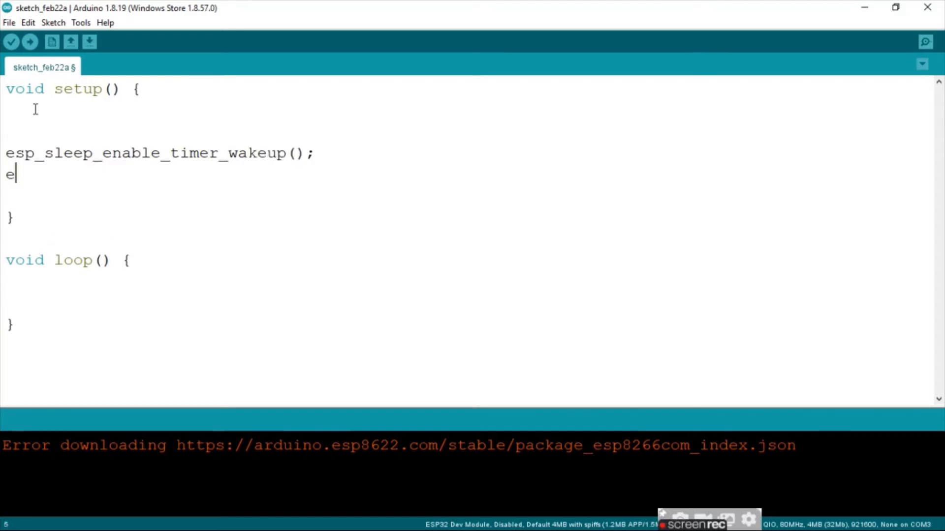
Add an esp_deep_sleep_start(); call on the following line.
text(sp_de)
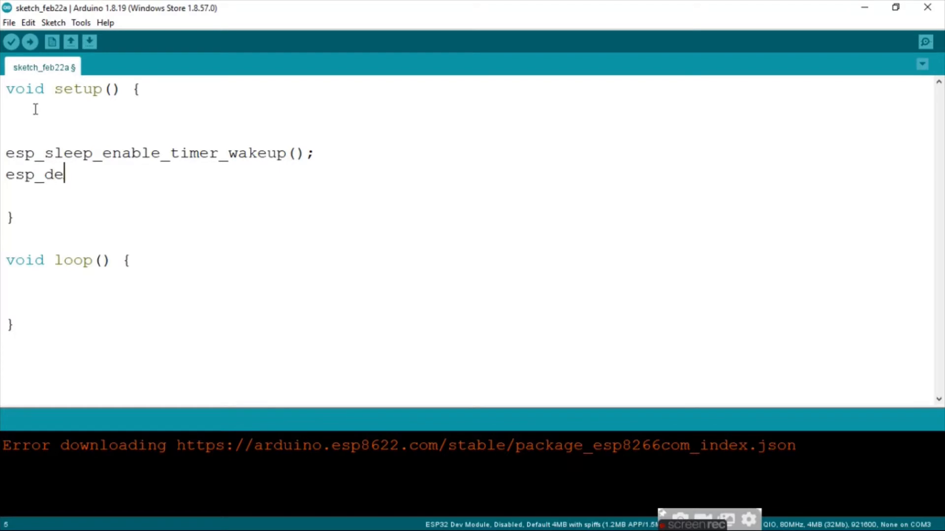
text(ep_sleep_)
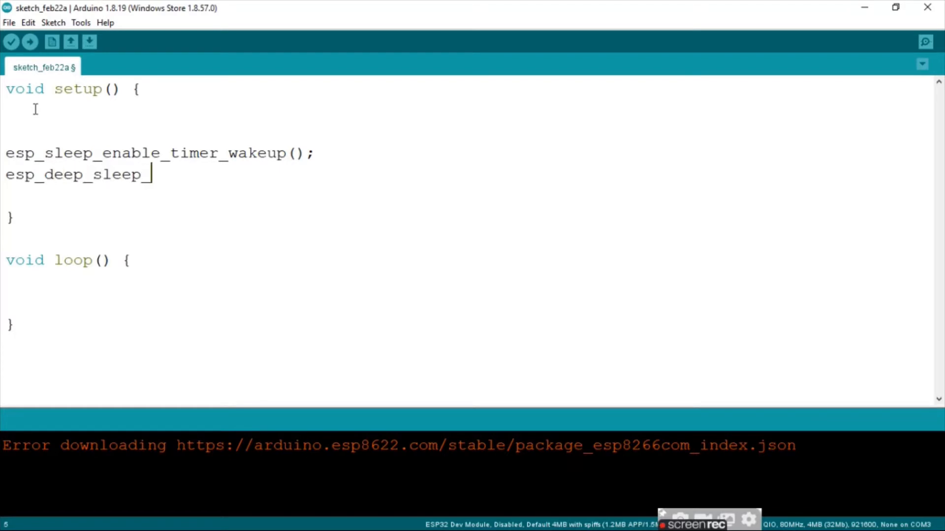
text(start()
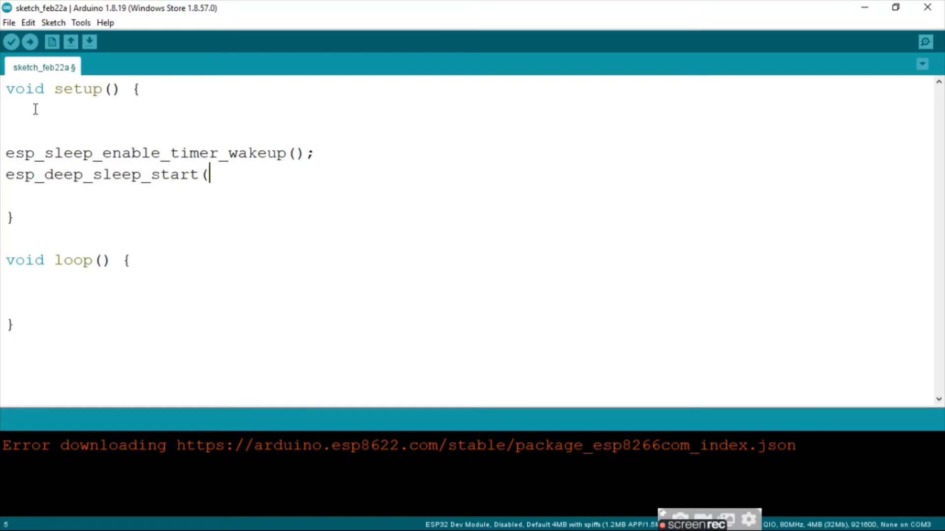
text();)
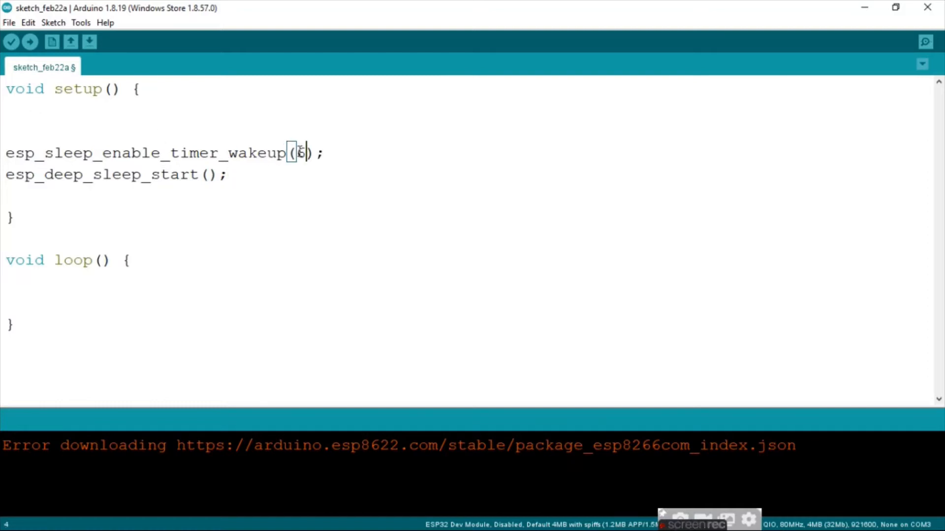
Enter 6000000 as the esp_sleep_enable_timer_wakeup() argument.
text(000000)
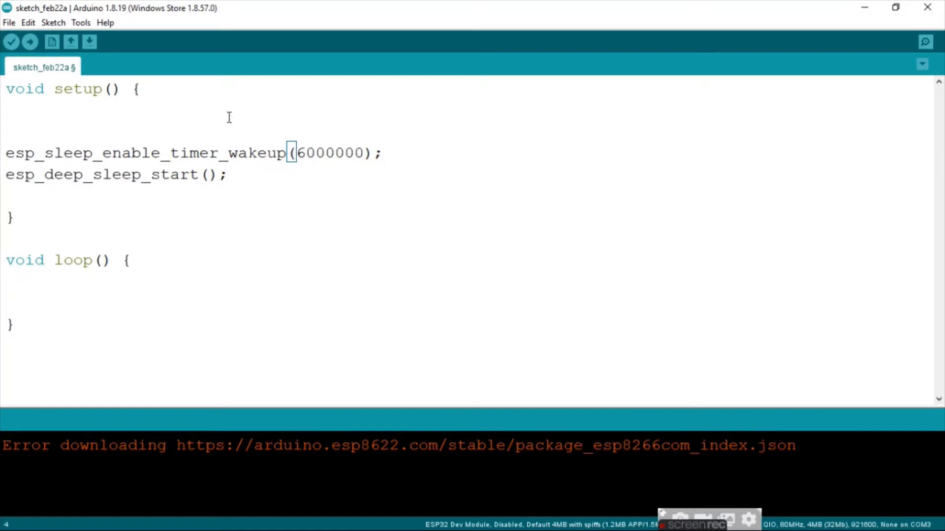
Add pinMode(2,OUTPUT); and digitalWrite(2,HIGH); at the top of setup().
text(pi)
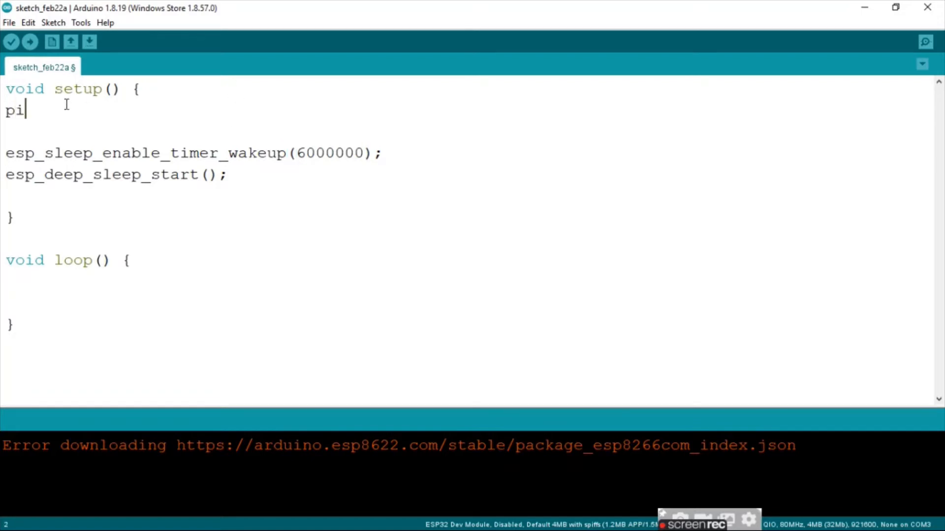
text(nMode(2)
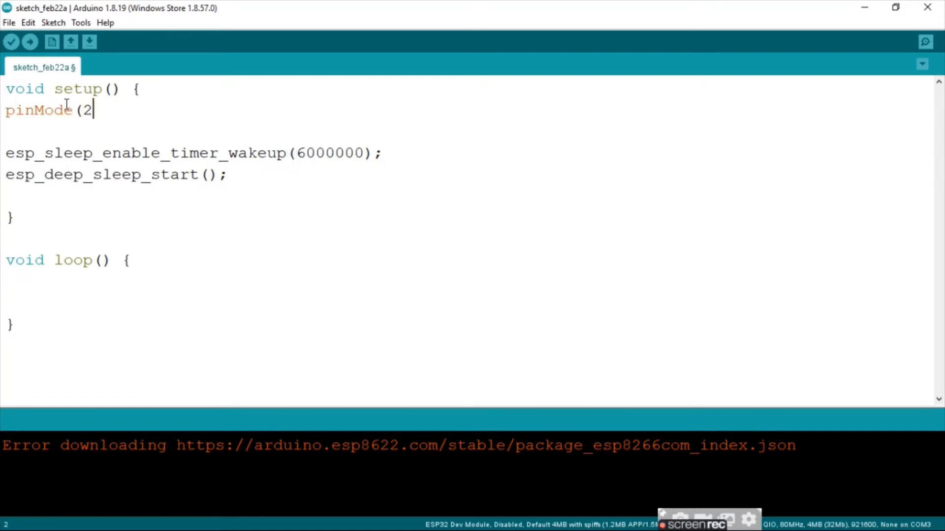
text(,OUTP)
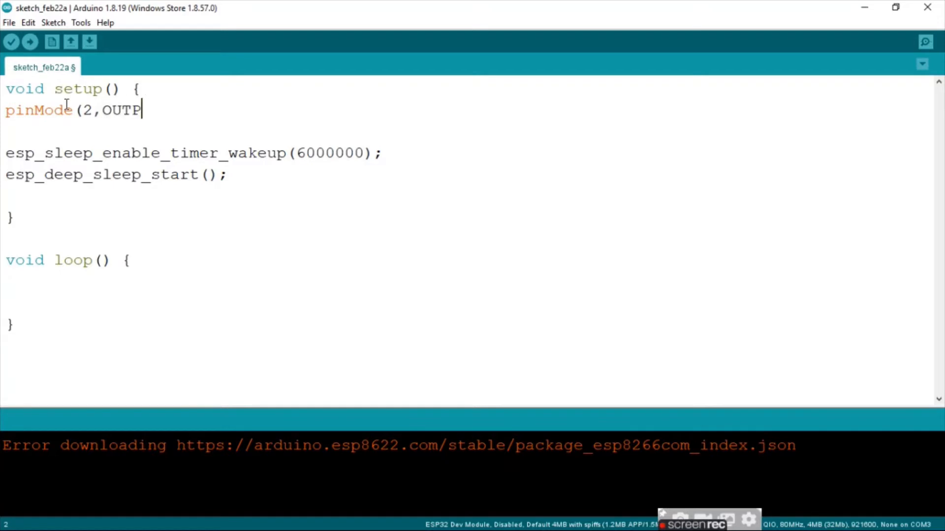
text(UT):)
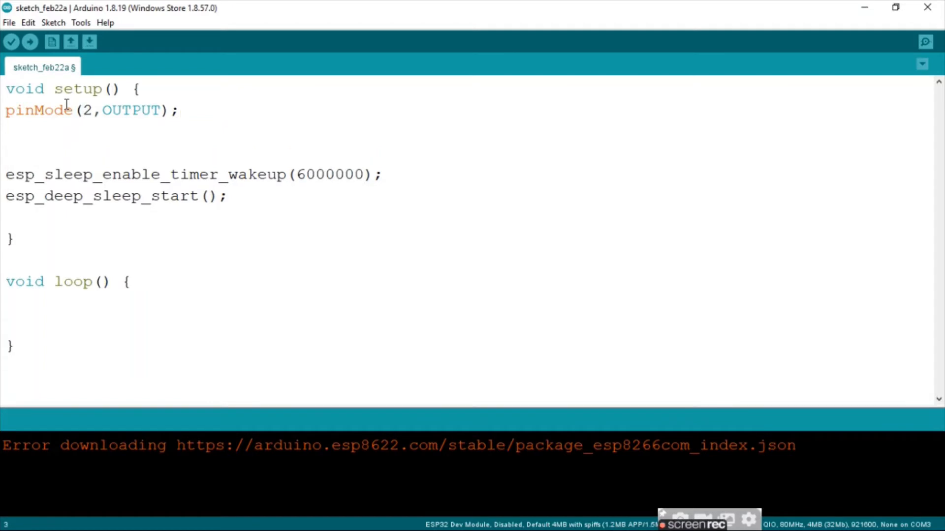
text(digit)
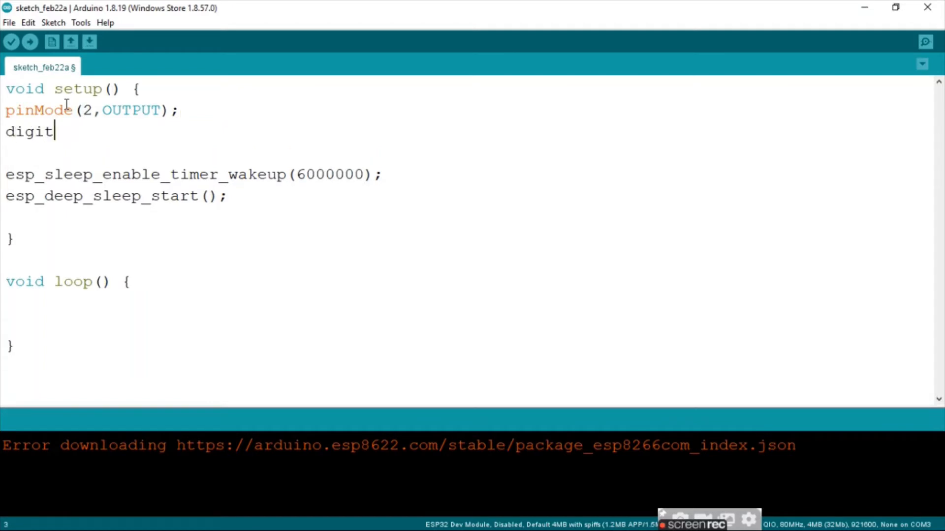
text(alWrite)
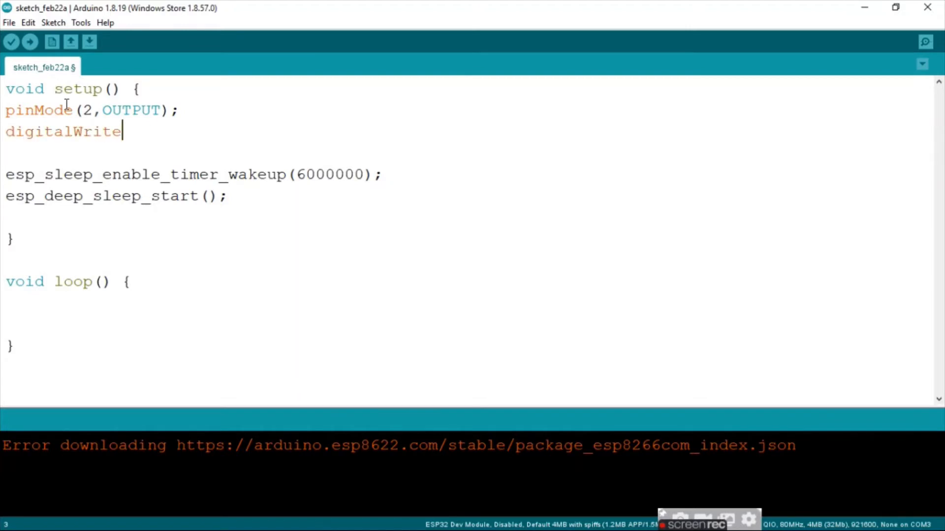
text((2,HI)
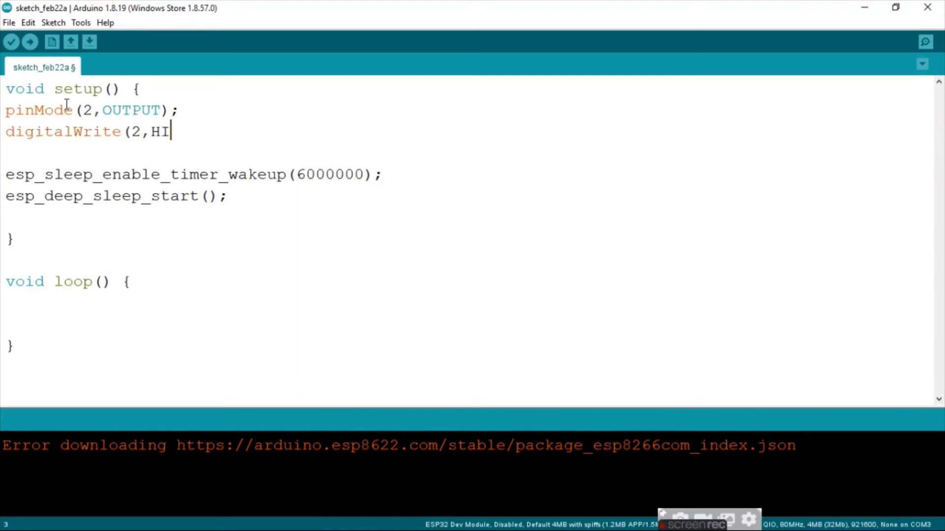
text(GH);)
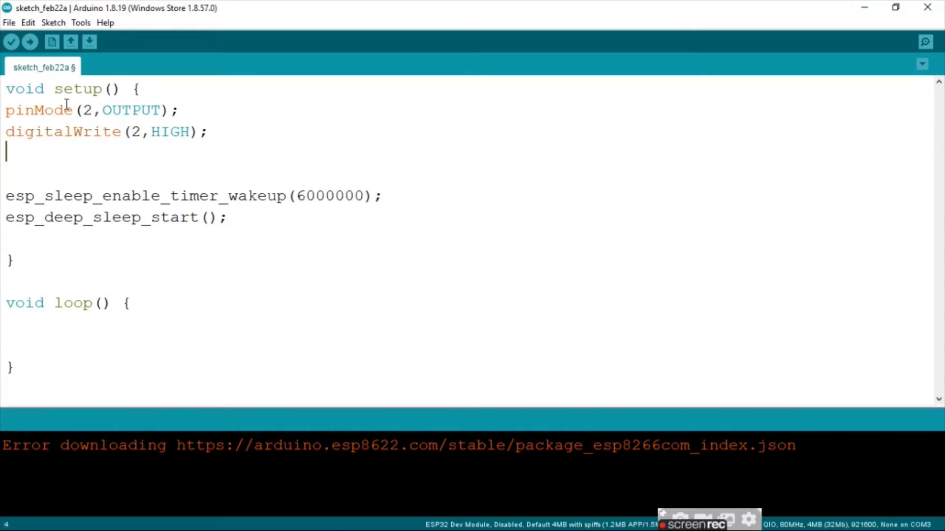
Add delay(500); and upload the sketch to the board.
text(delay()
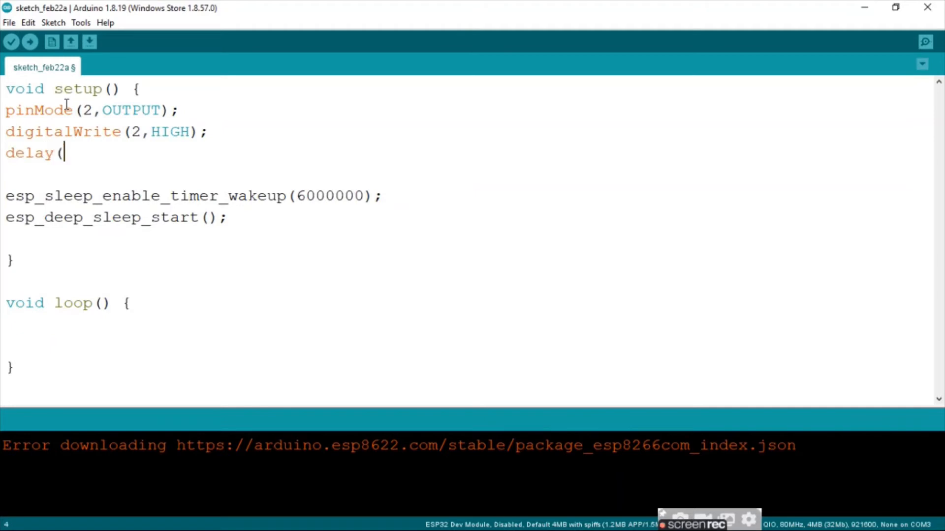
text(500);)
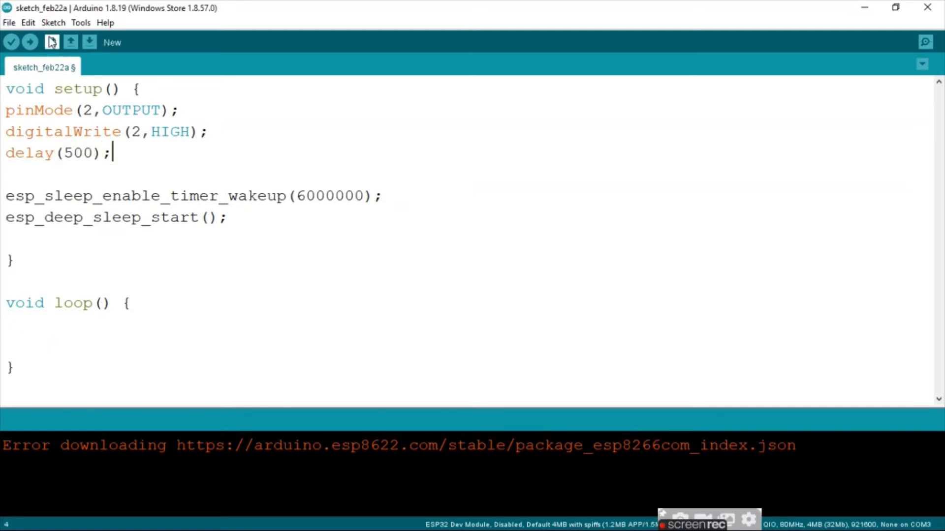
click(89, 42)
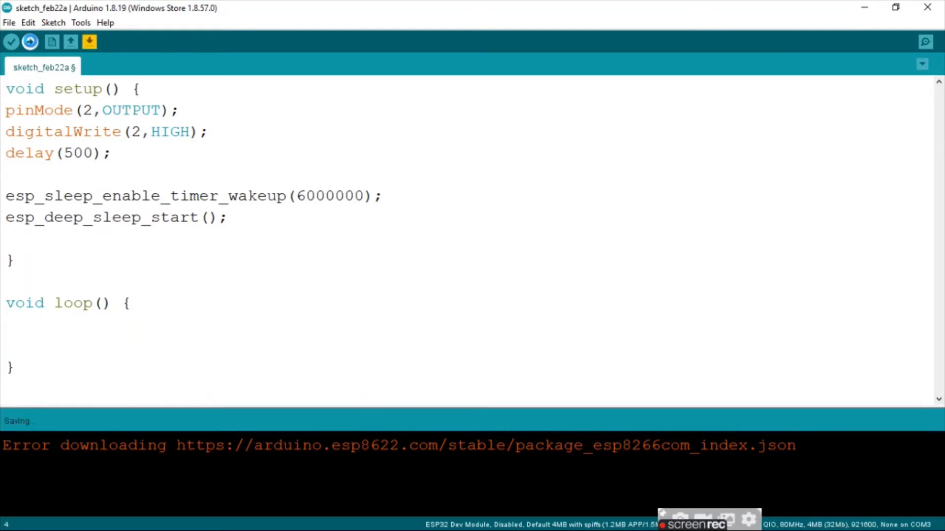